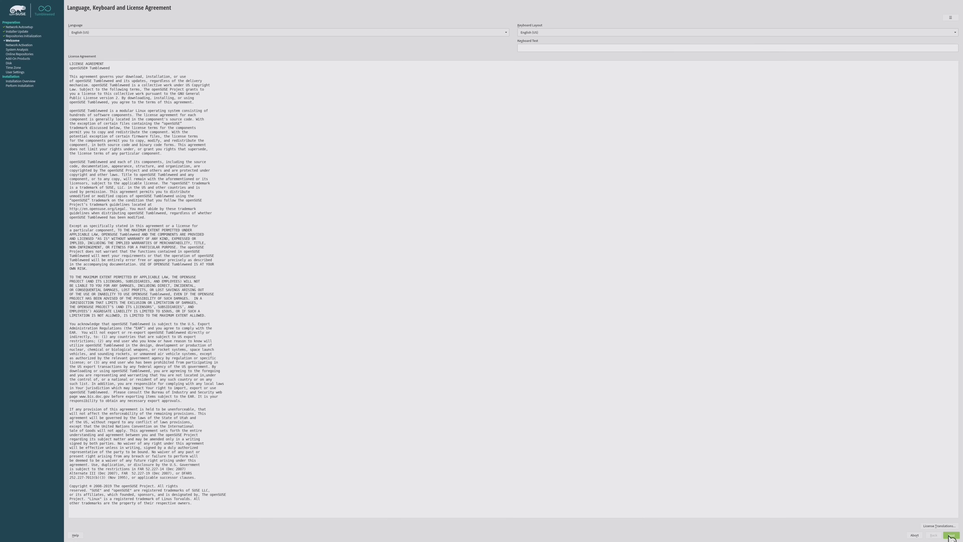
- Advance past the License Agreement and Network Settings pages to the System Role choice
click(951, 535)
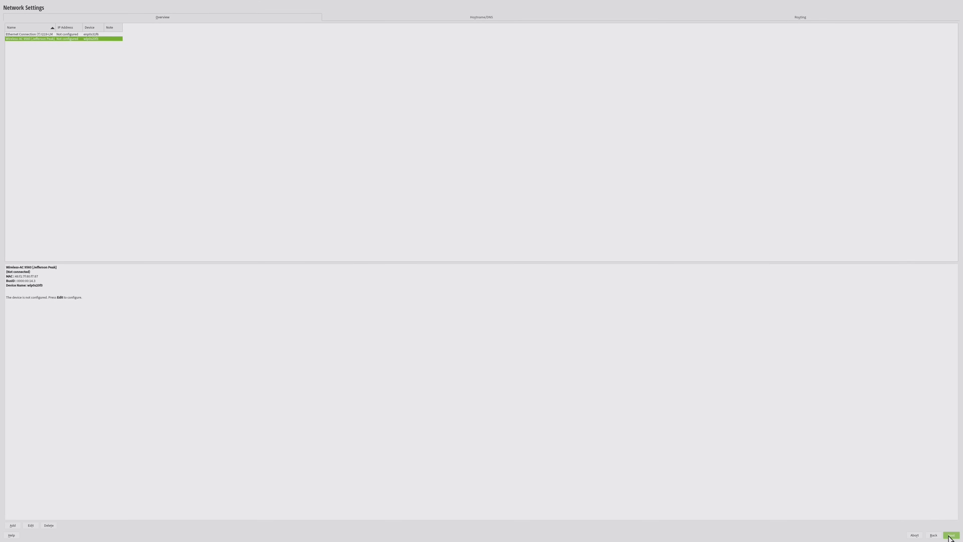
click(949, 536)
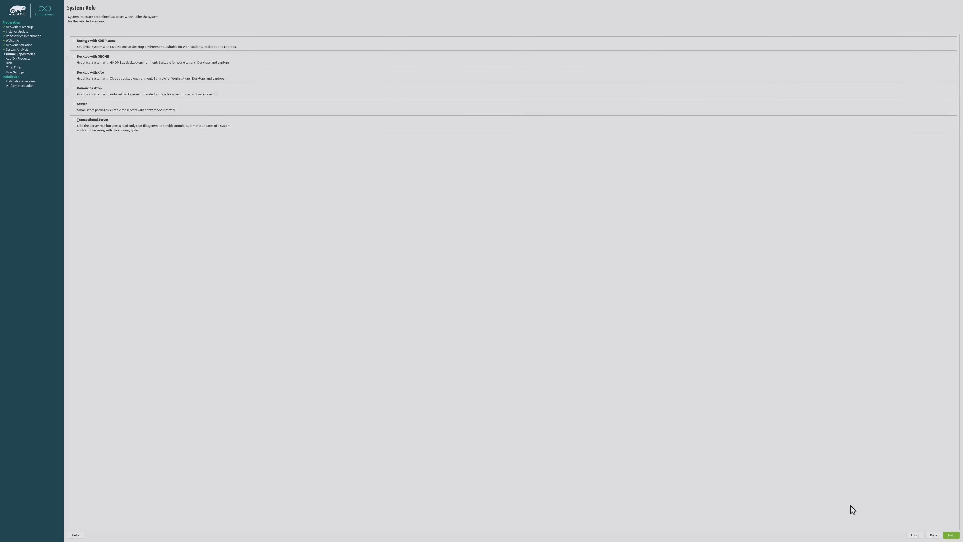
mouse_move(79, 68)
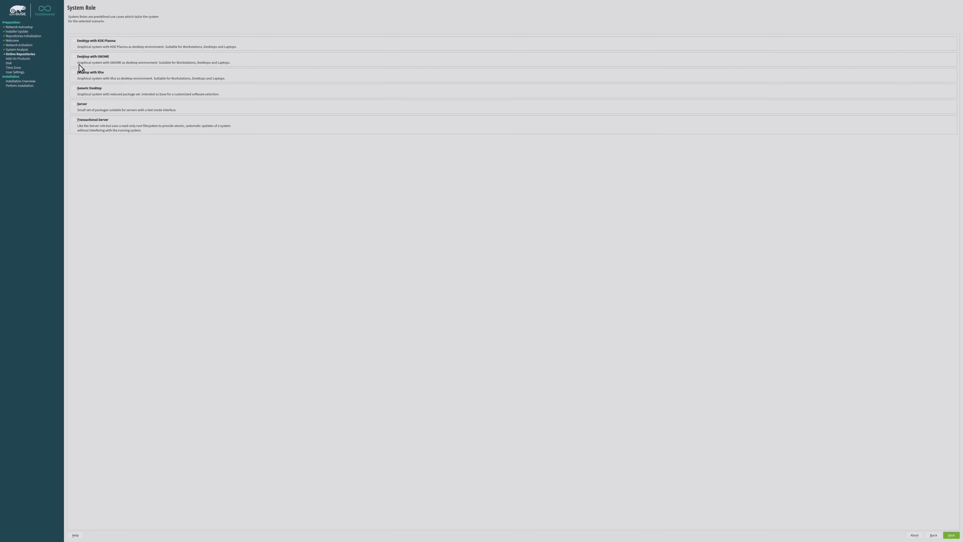
- Choose the 'Desktop with GNOME' role and accept the suggested partitioning
click(74, 57)
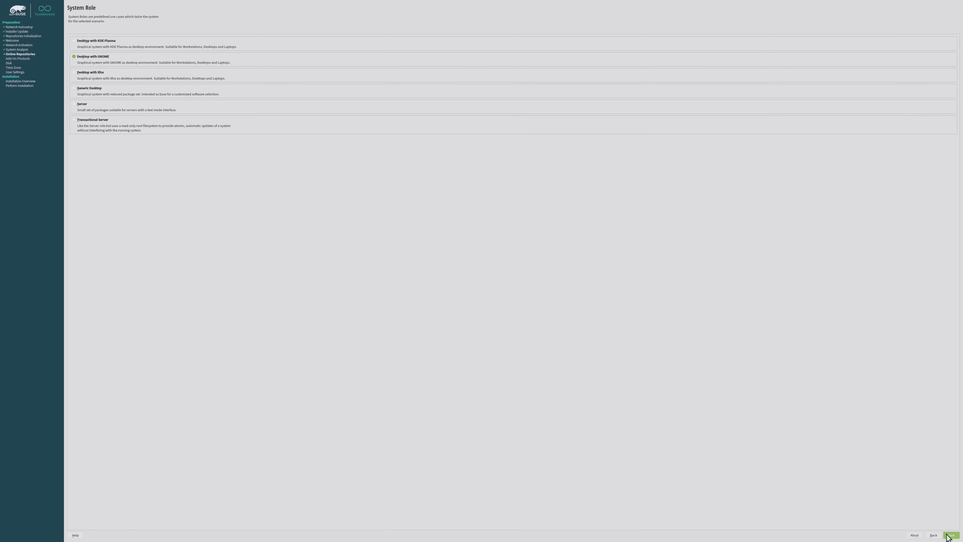
click(951, 536)
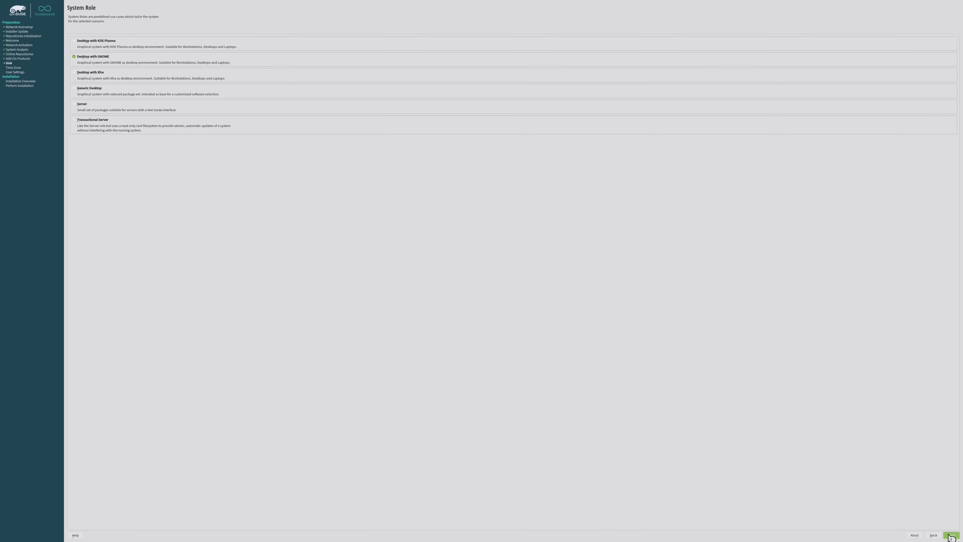
click(951, 535)
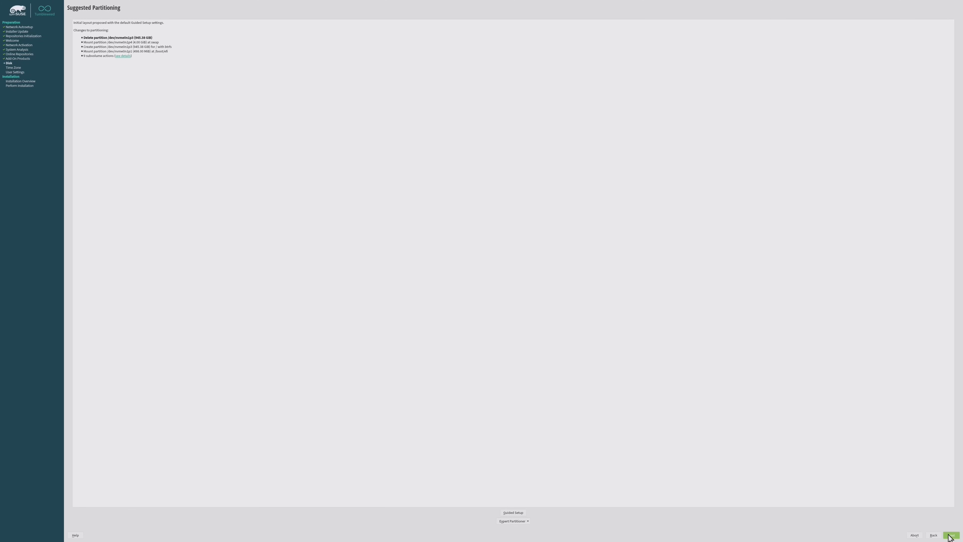
click(933, 535)
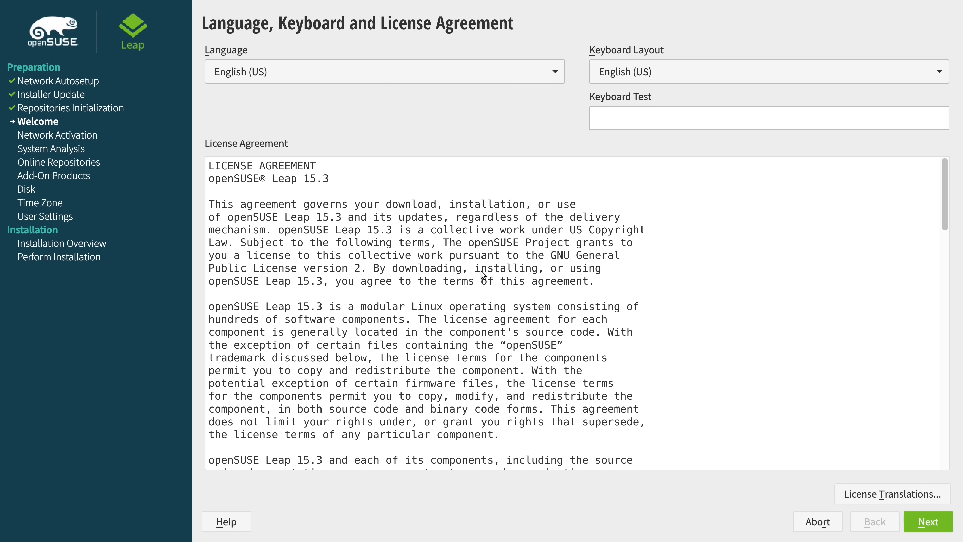
- Accept the Leap 15.3 license and choose the 'Desktop with KDE Plasma' role, reaching Installation Settings
click(927, 522)
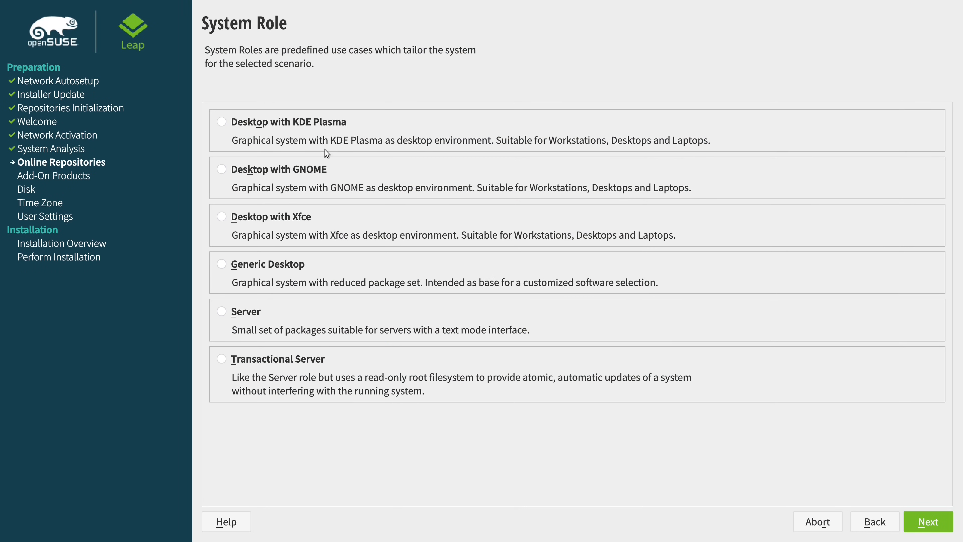
click(221, 121)
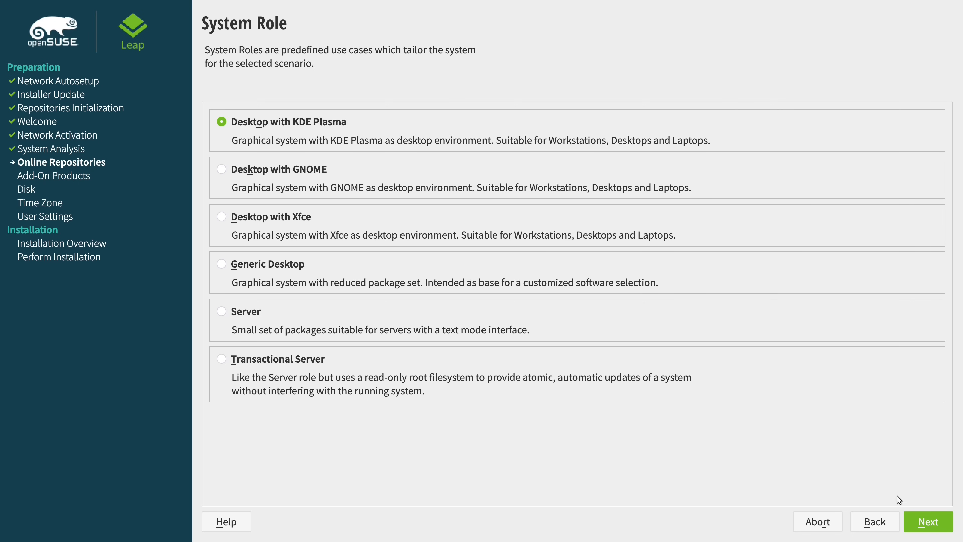
click(928, 522)
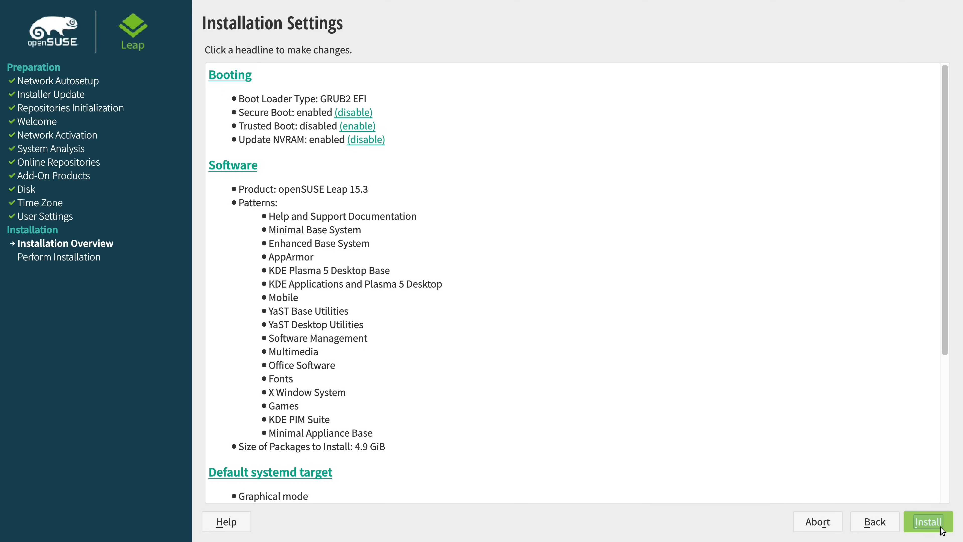
- Begin installing Leap 15.3 with the KDE Plasma patterns from Installation Settings
click(929, 522)
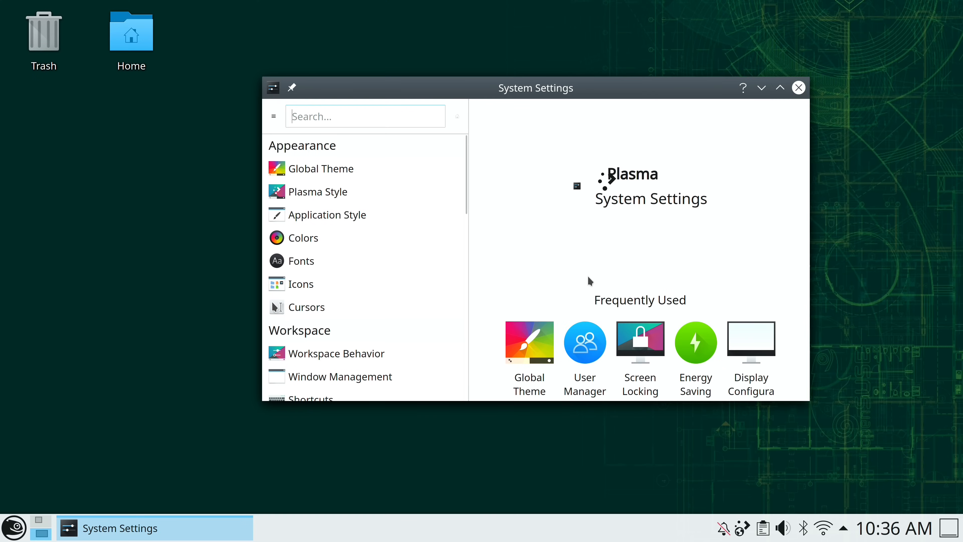
mouse_move(585, 281)
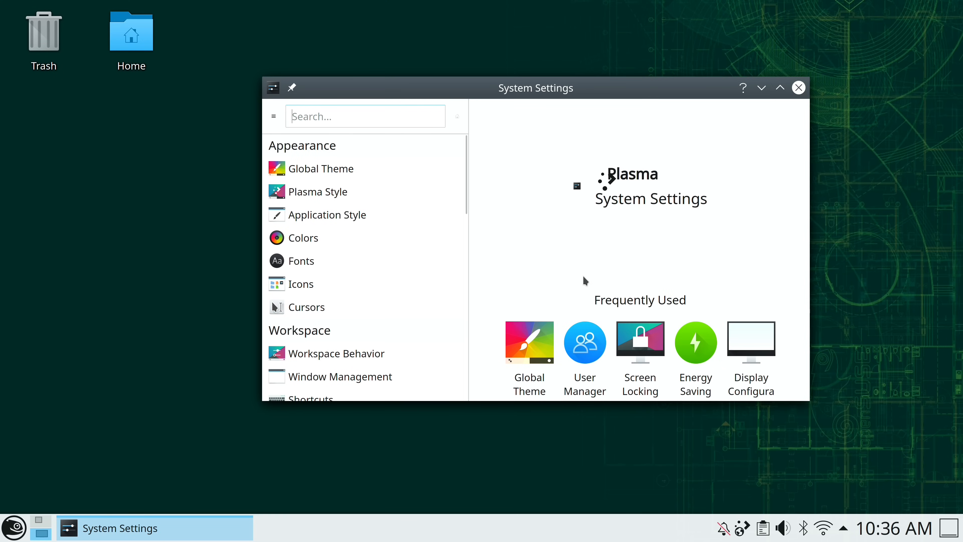
- Apply the Breeze Dark global theme from System Settings
click(320, 168)
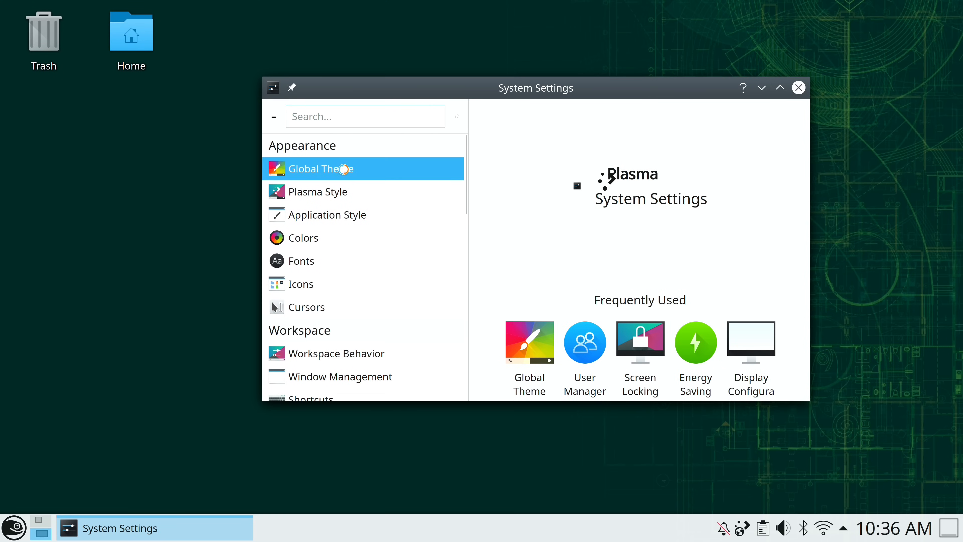
click(320, 168)
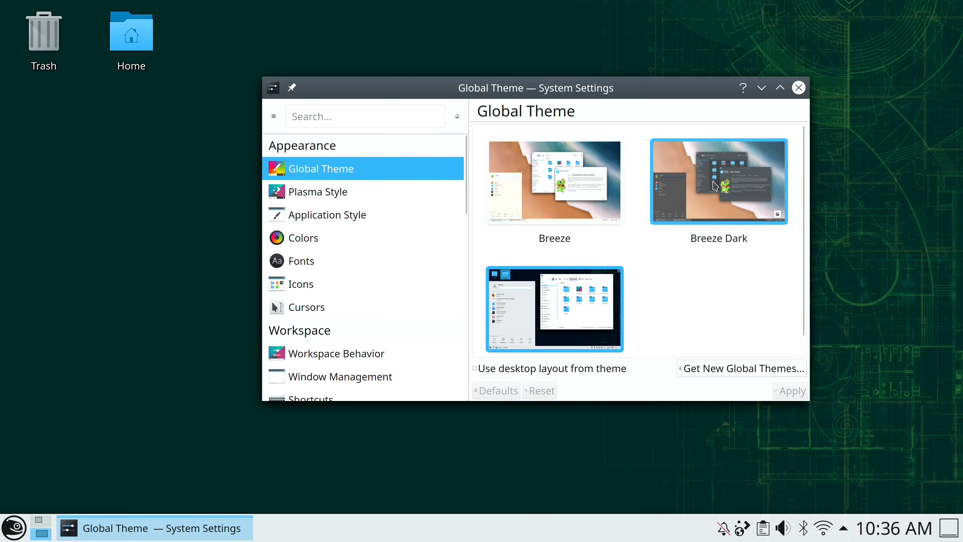
click(718, 180)
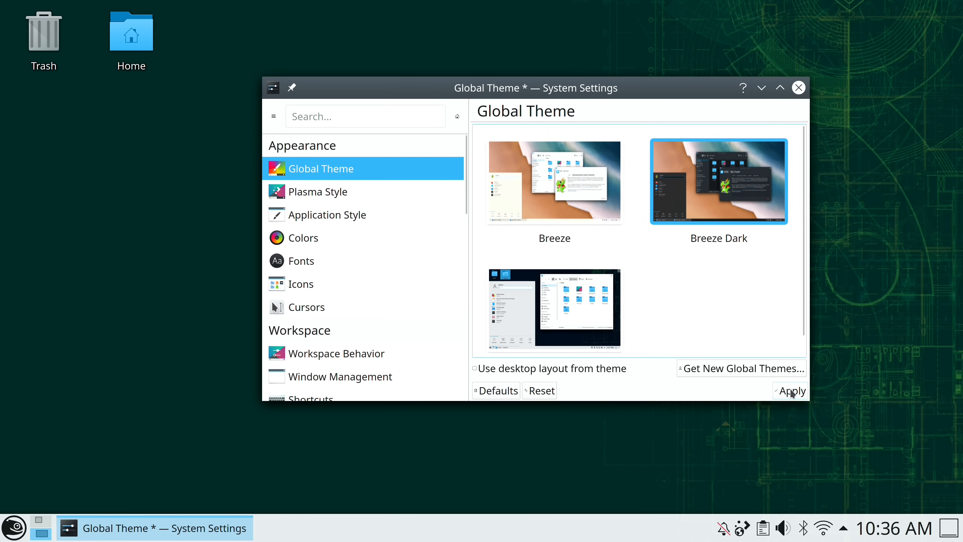
click(790, 390)
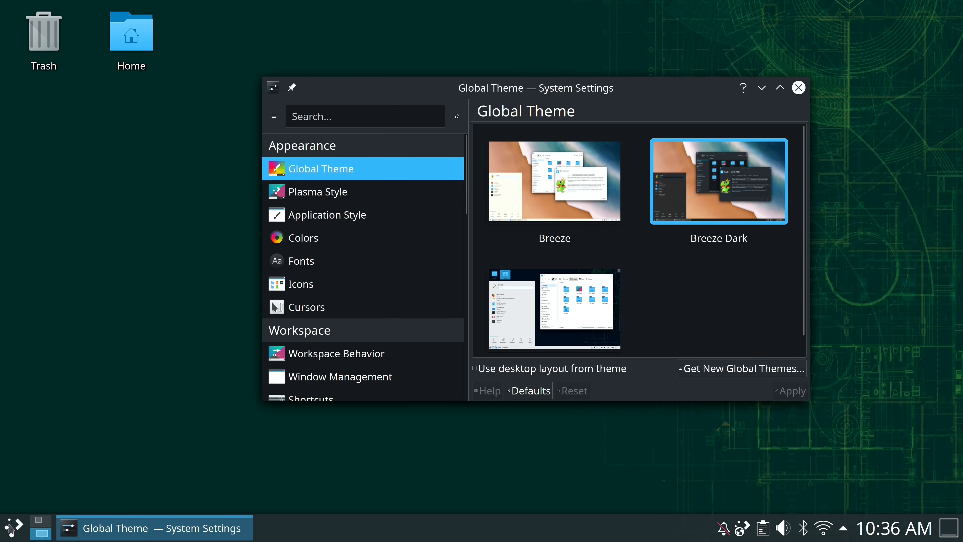
- Bring up the Add Widgets browser from the panel's context menu
click(12, 527)
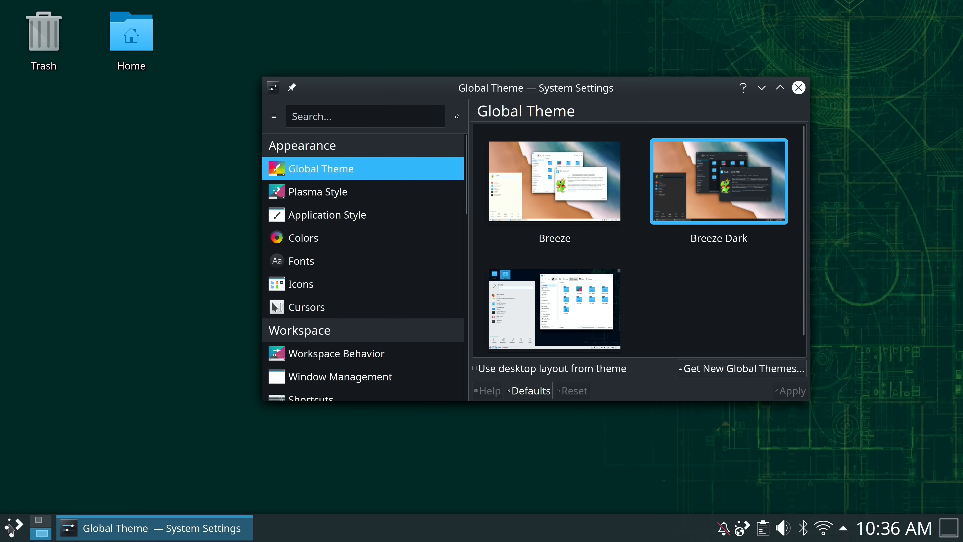
right_click(295, 527)
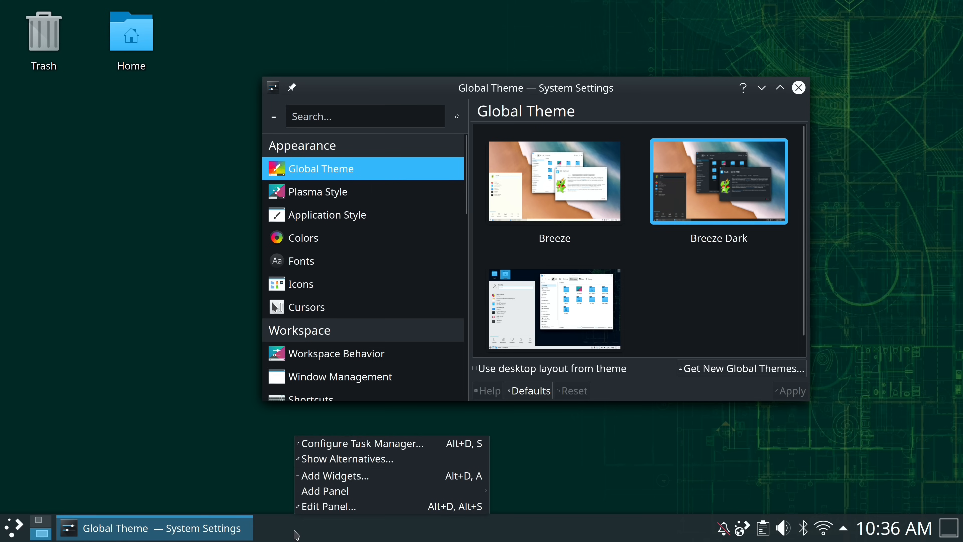
click(334, 476)
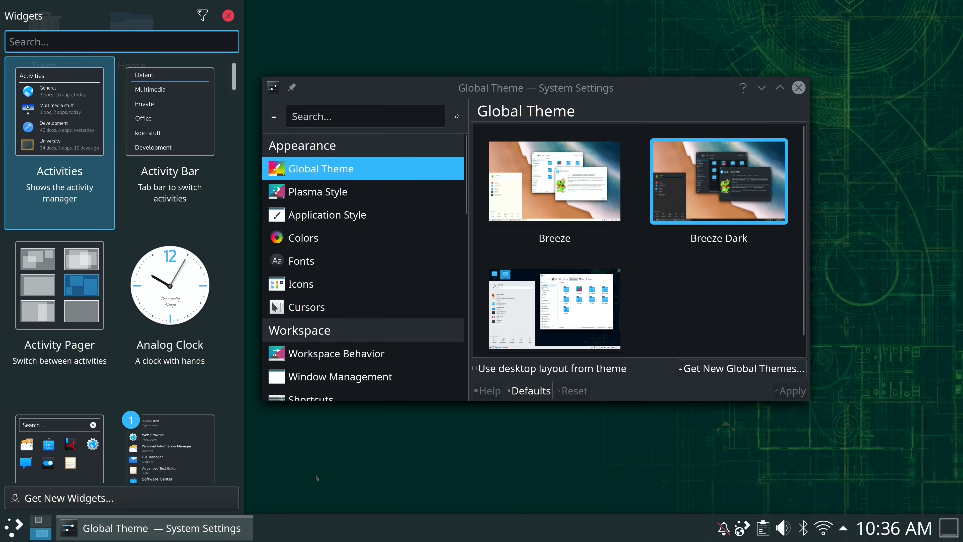
mouse_move(314, 479)
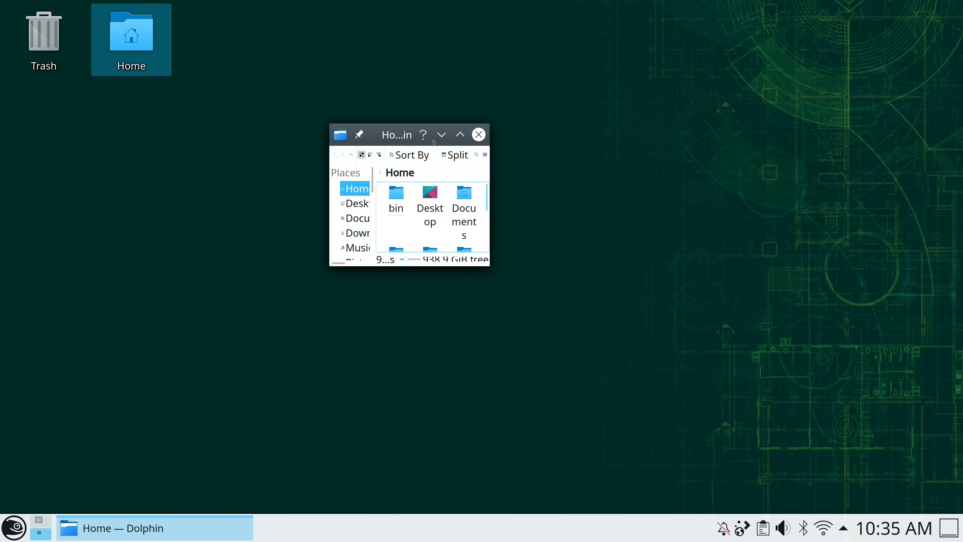
mouse_move(490, 270)
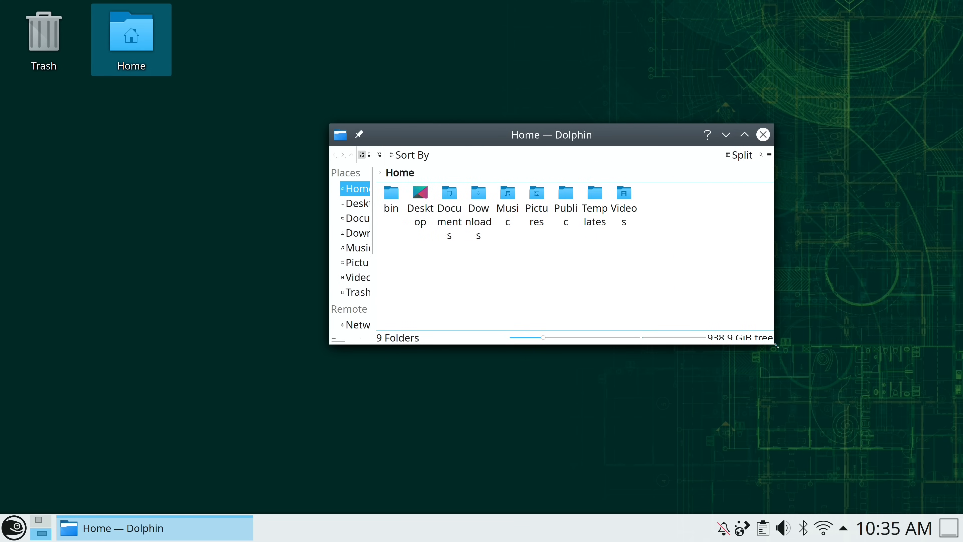
mouse_move(628, 382)
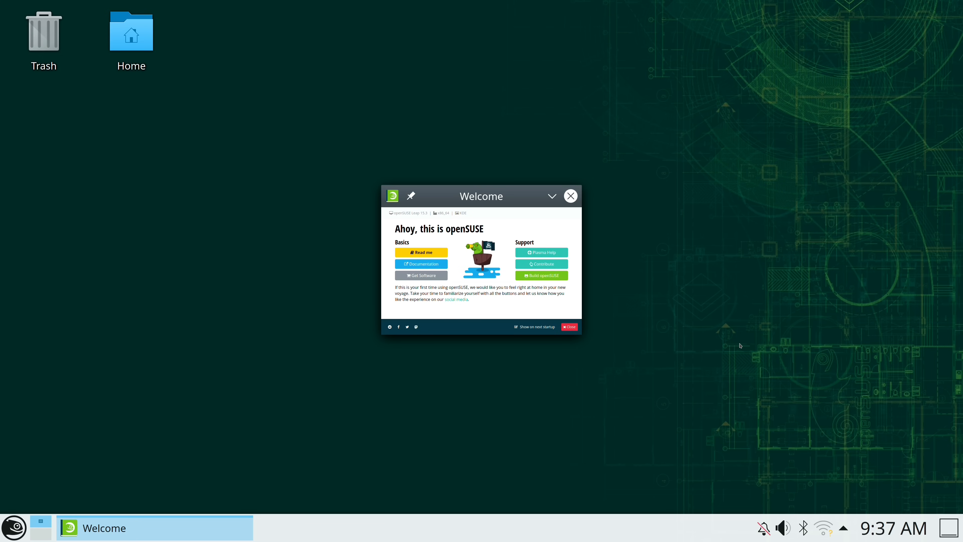
- Close the openSUSE Welcome window, leaving an empty Plasma desktop
click(13, 527)
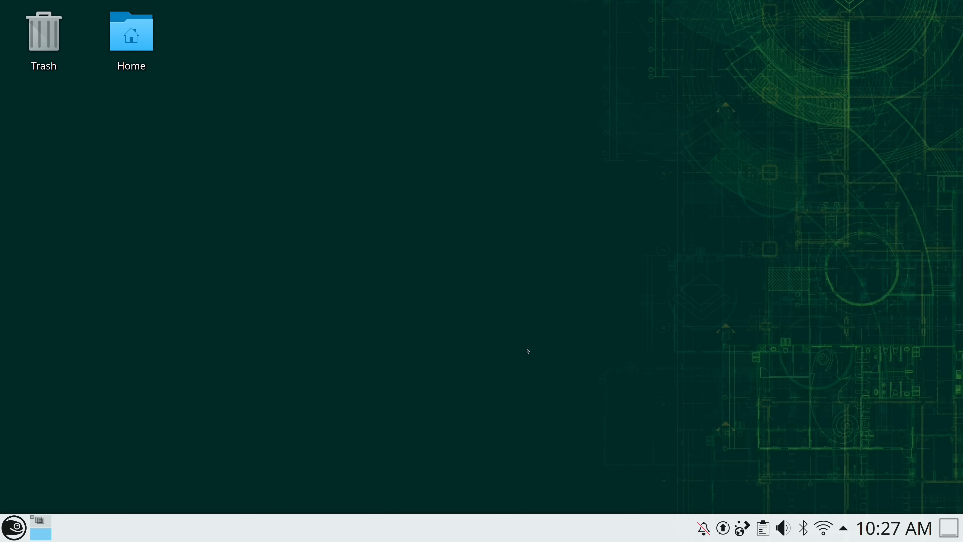
- Show the pending updates from the tray and start installing the recommended Leap-release update
click(723, 528)
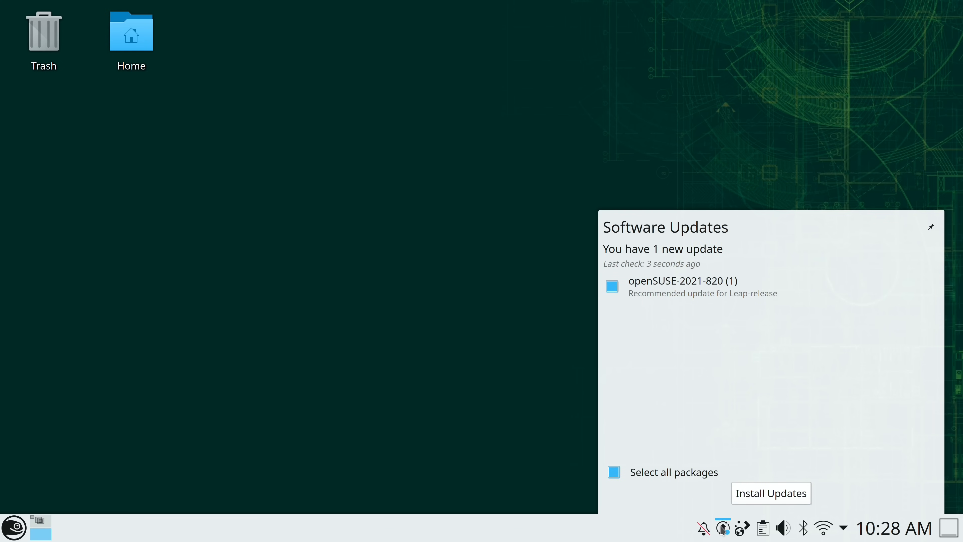
click(771, 492)
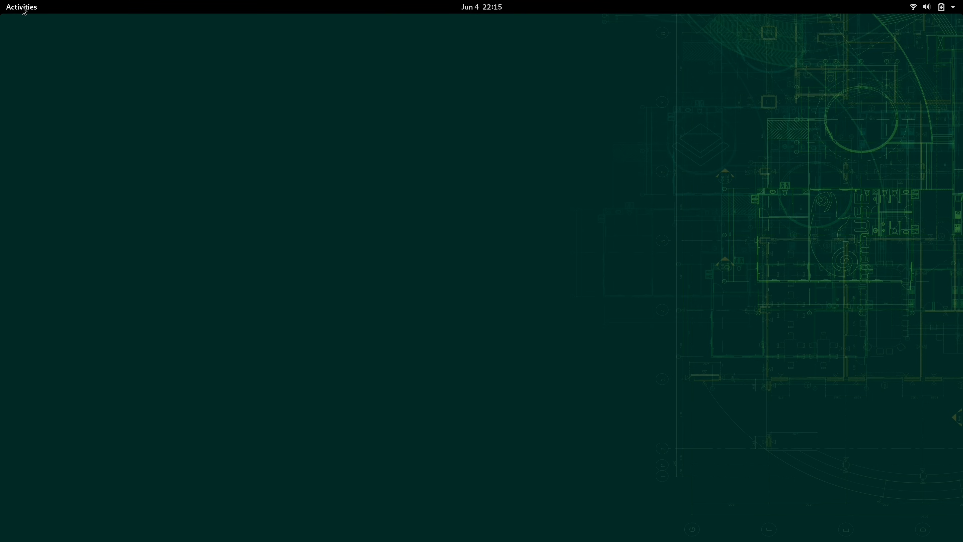
- Launch Files on the Home folder from the GNOME dash
click(21, 6)
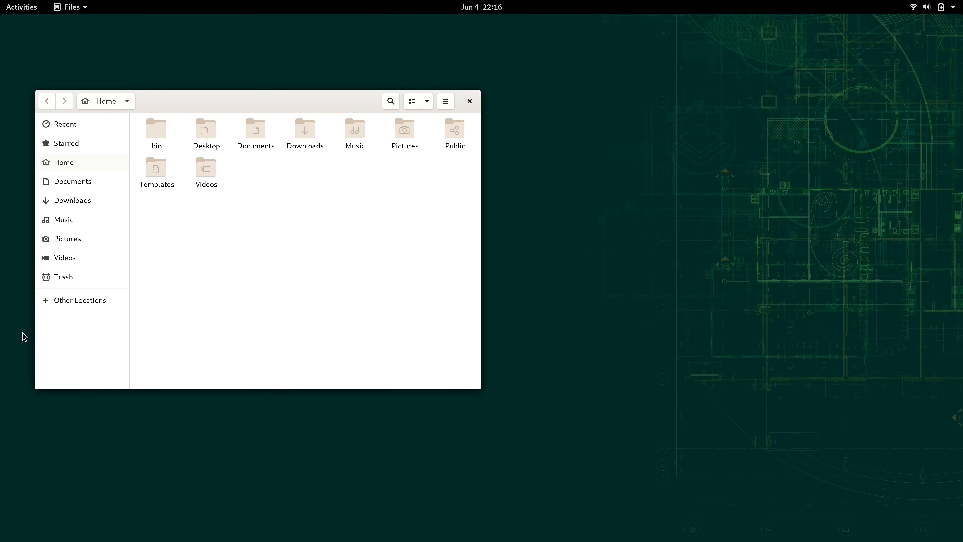
- Show the full grid of installed applications in the GNOME overview
click(24, 420)
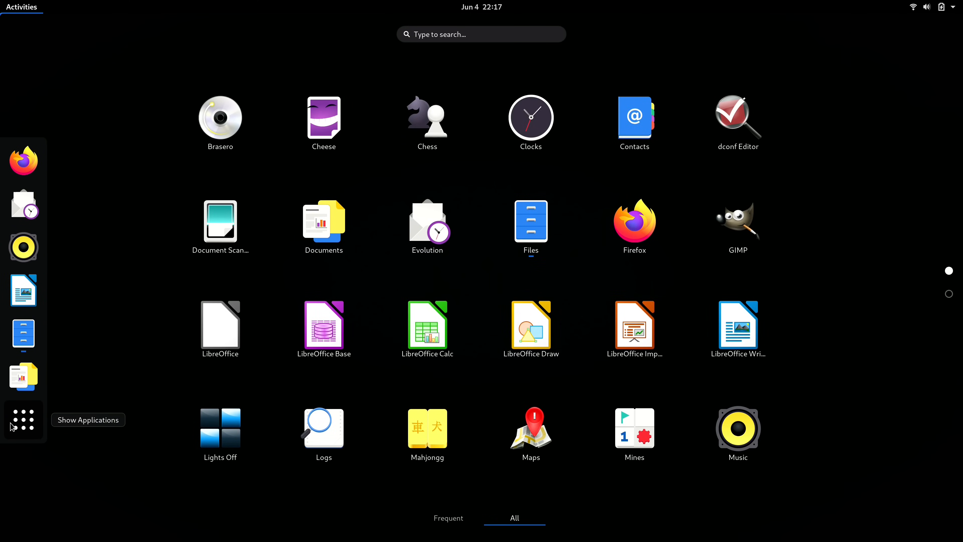
mouse_move(596, 287)
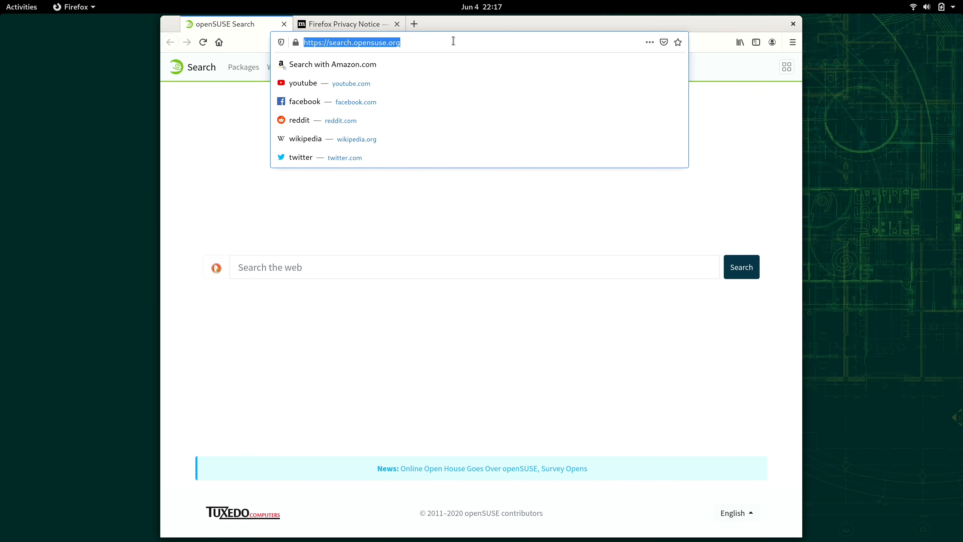
- Load learnlinux.tv in Firefox to reach the LearnLinuxTV Latest Videos page
text(learnlinux.tv)
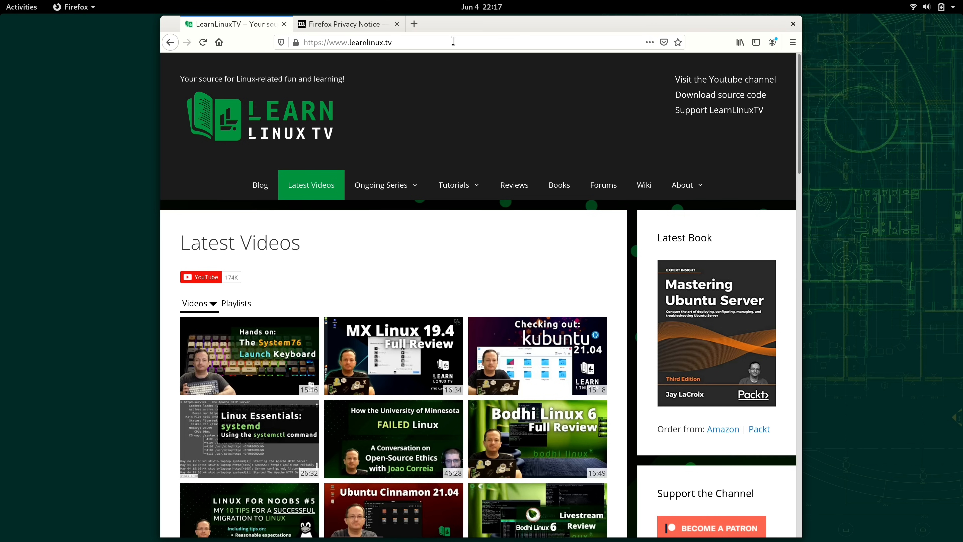
- Reach GNOME Settings from the system menu and scroll its main list past Mouse & Touchpad toward Wi-Fi
click(946, 7)
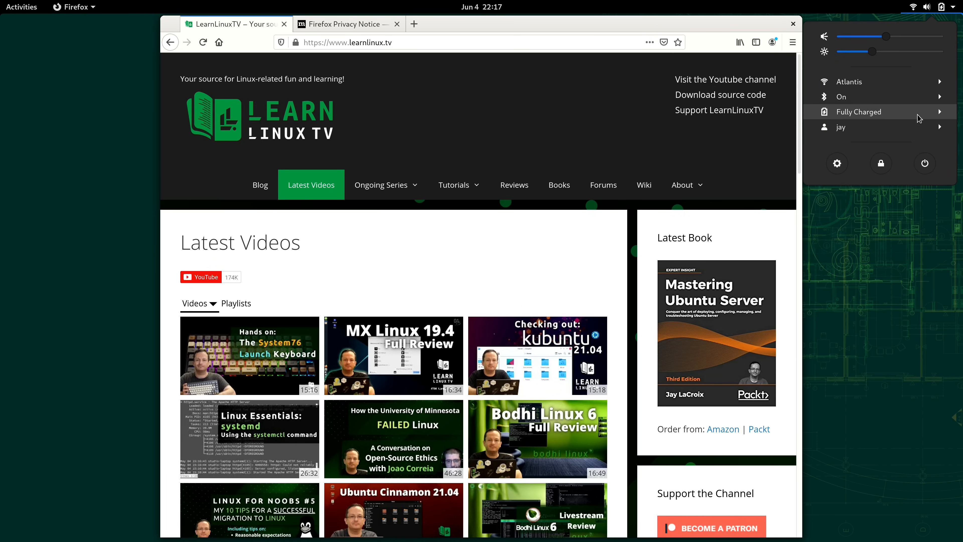
click(837, 163)
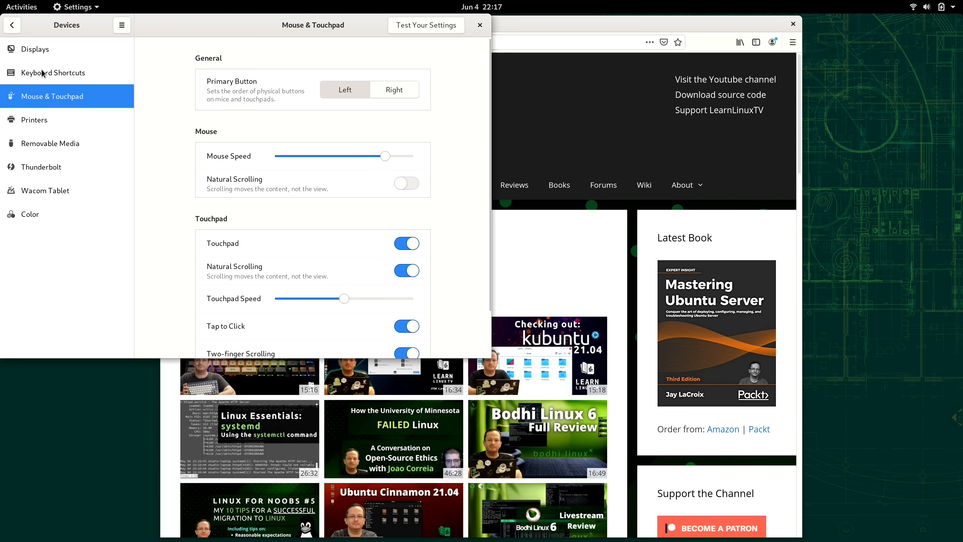
click(12, 26)
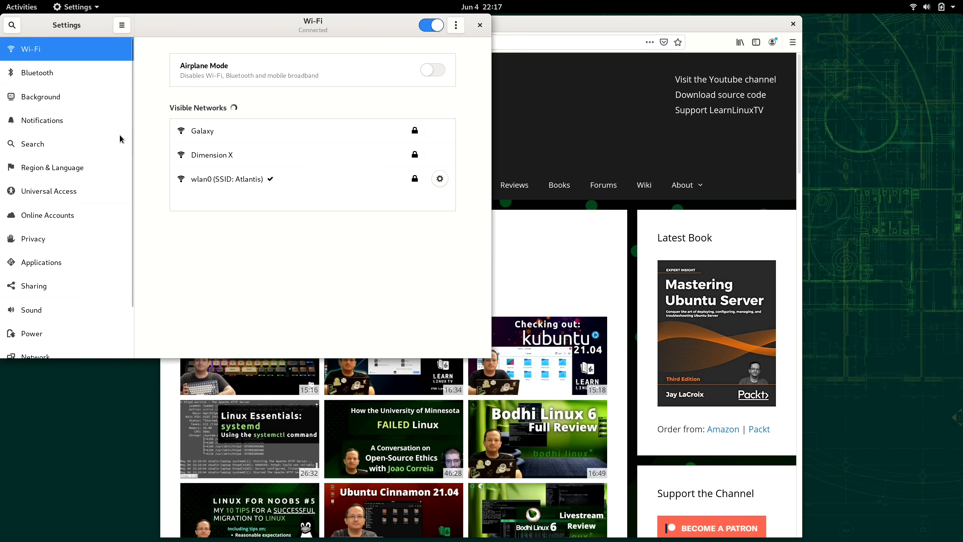
scroll(down, 3)
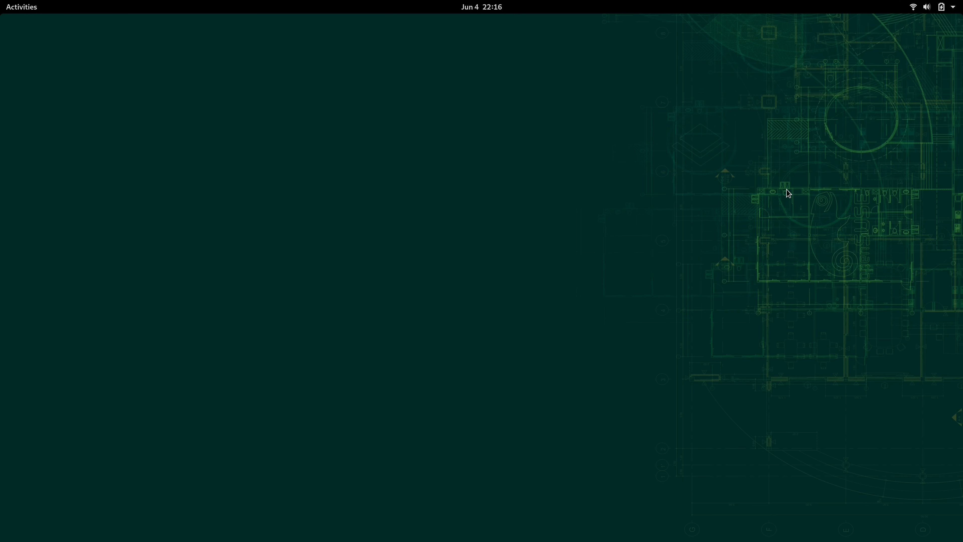
mouse_move(733, 201)
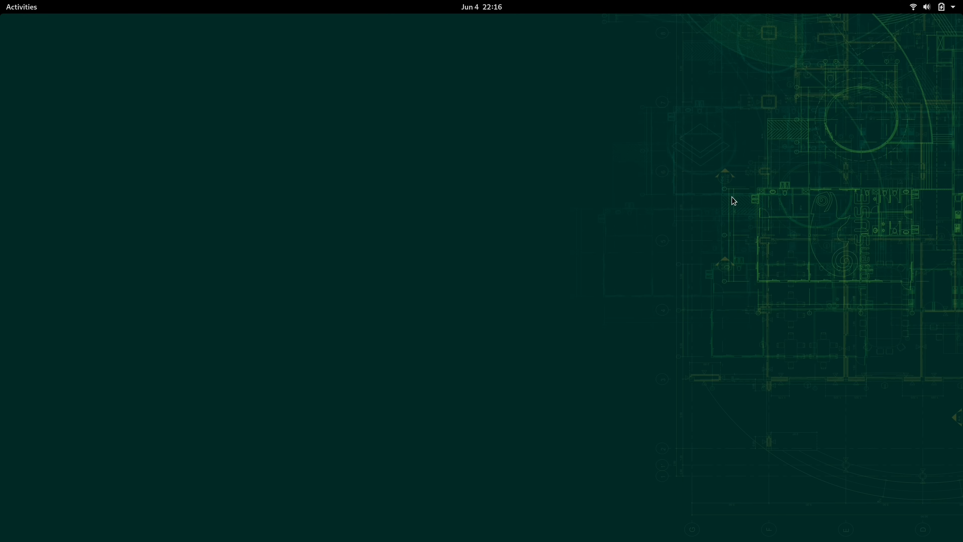
- Show the installed applications grid from the Activities overview
click(24, 419)
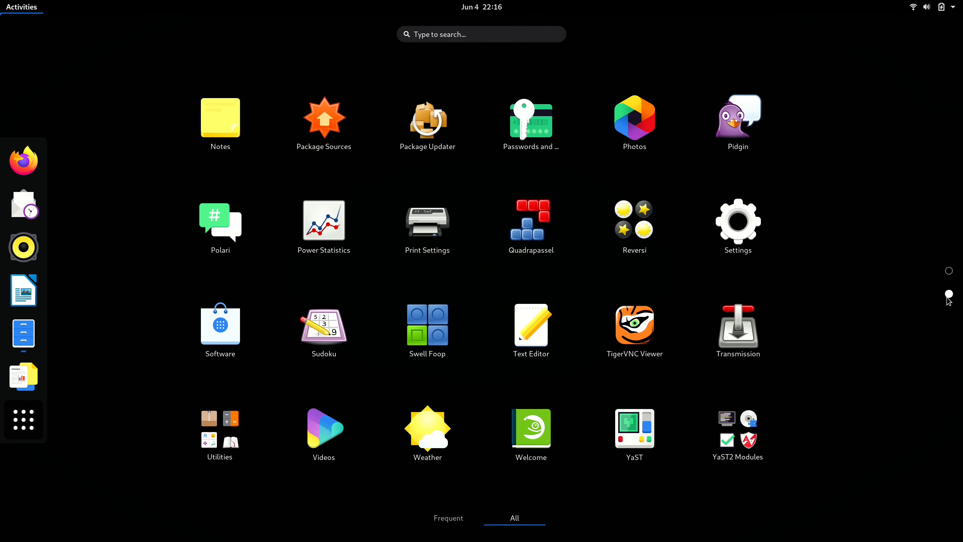
mouse_move(531, 228)
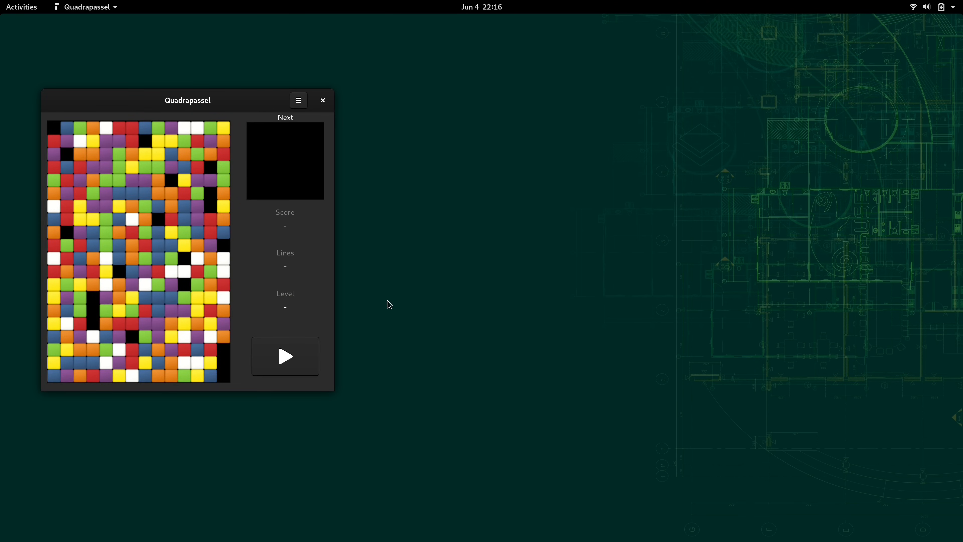
- Start a new Quadrapassel game with Play, then close the game window
click(285, 356)
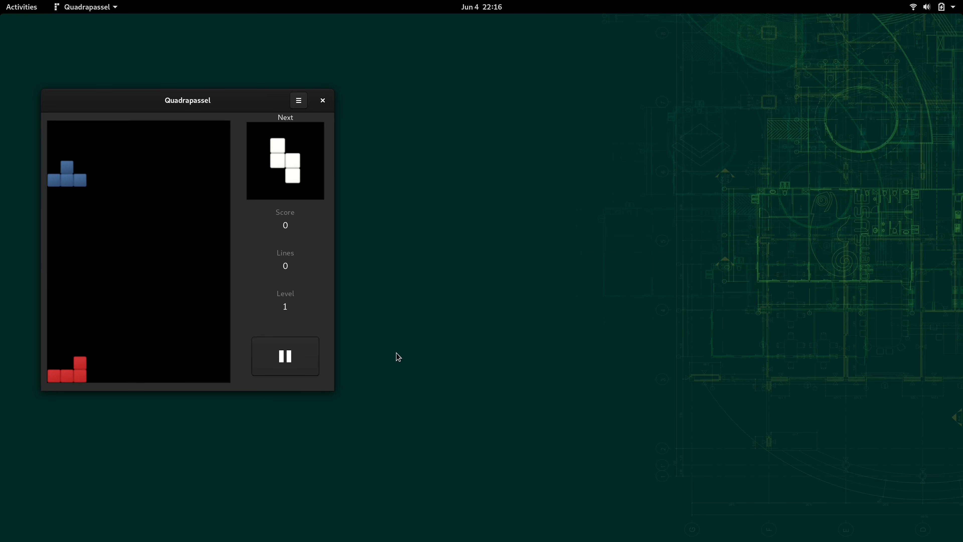
click(323, 100)
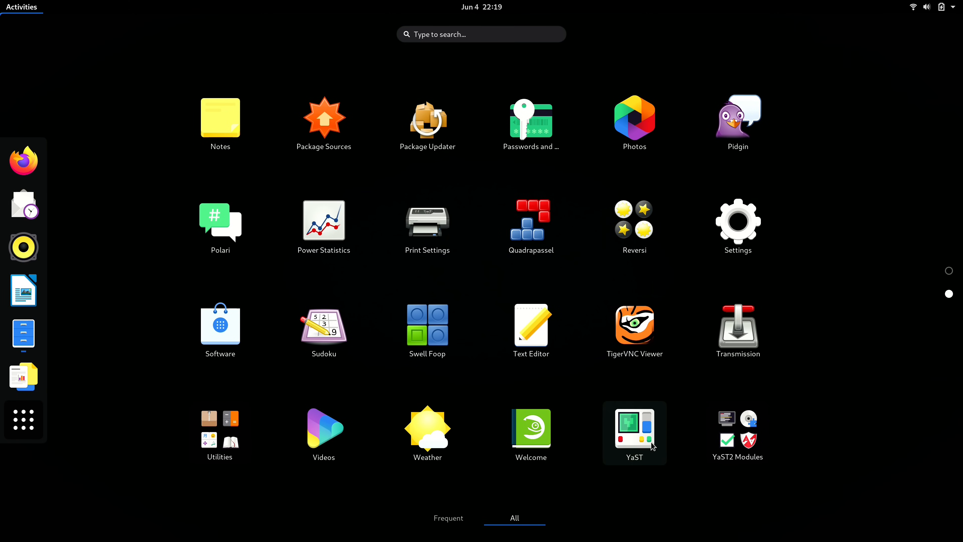
mouse_move(643, 471)
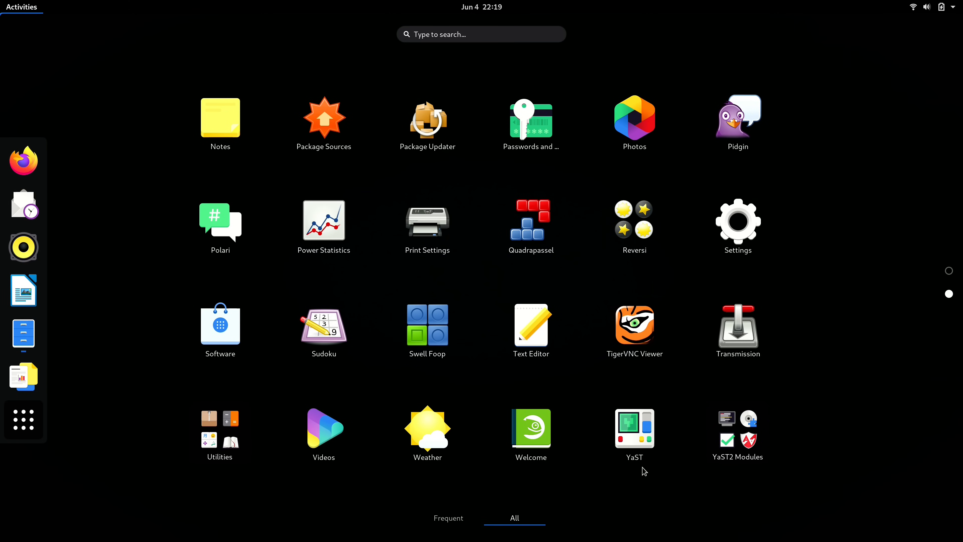
- Launch YaST from the app grid and submit the root password to reach its Control Center
click(634, 428)
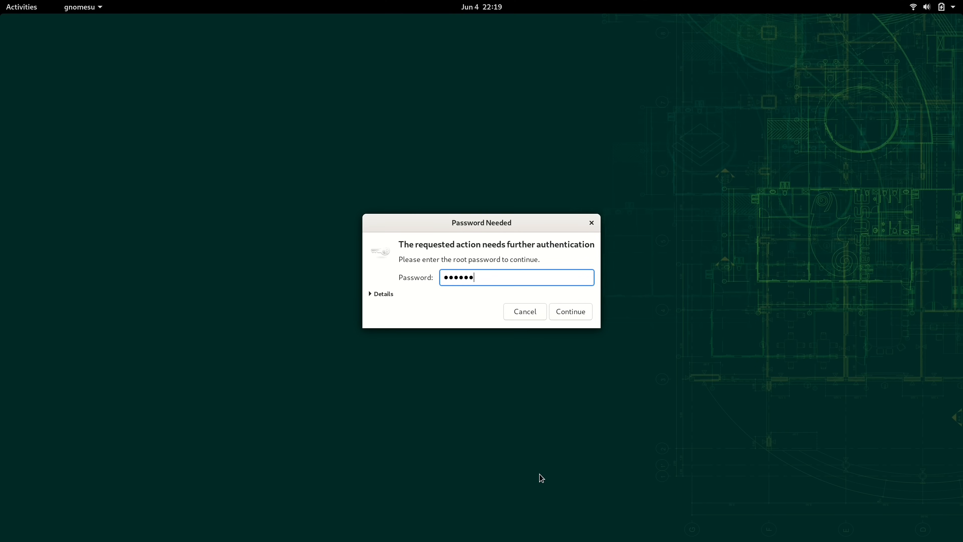
click(569, 311)
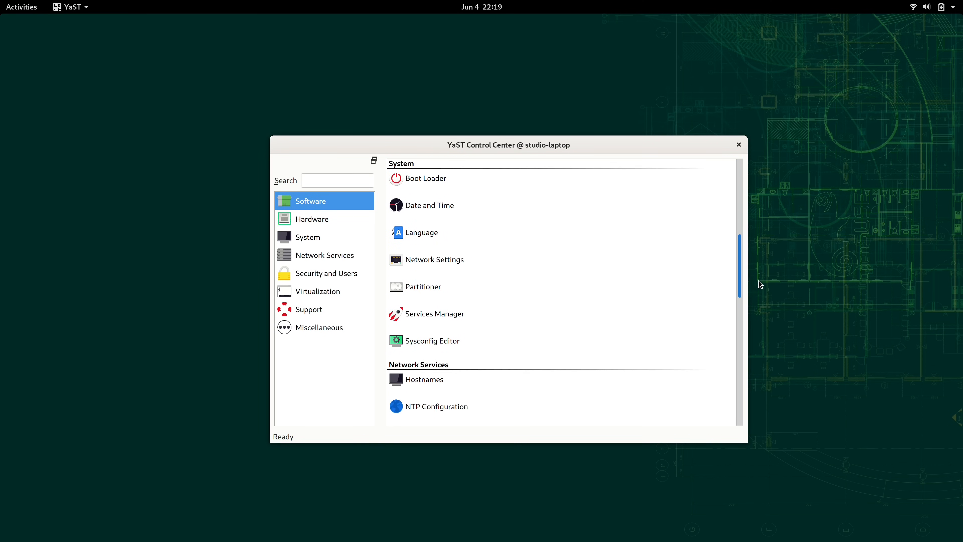
- Scroll the YaST Control Center list down through its network and security modules
scroll(down, 3)
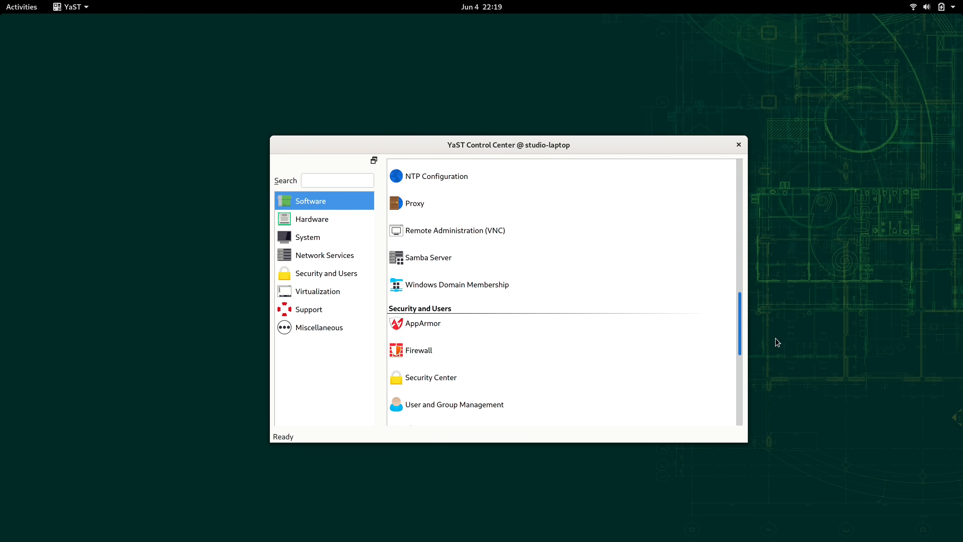
scroll(down, 3)
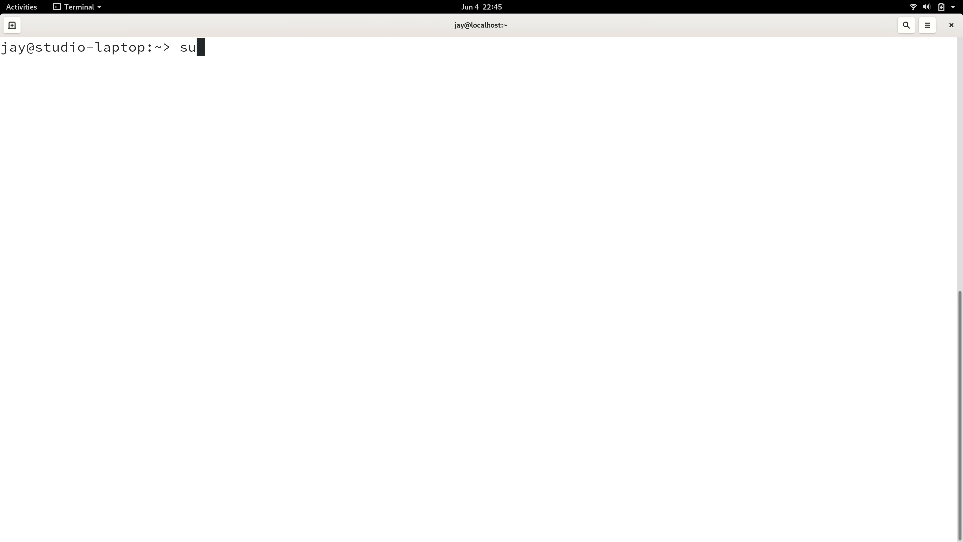
- Run sudo /usr/sbin/yast2 to start YaST in text mode
text(do /usr/sbin/)
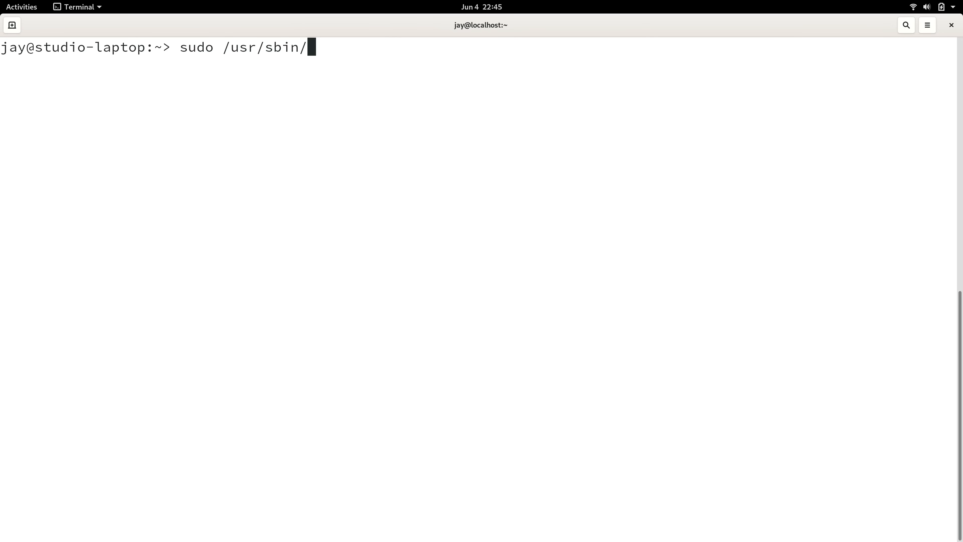
text(yast2)
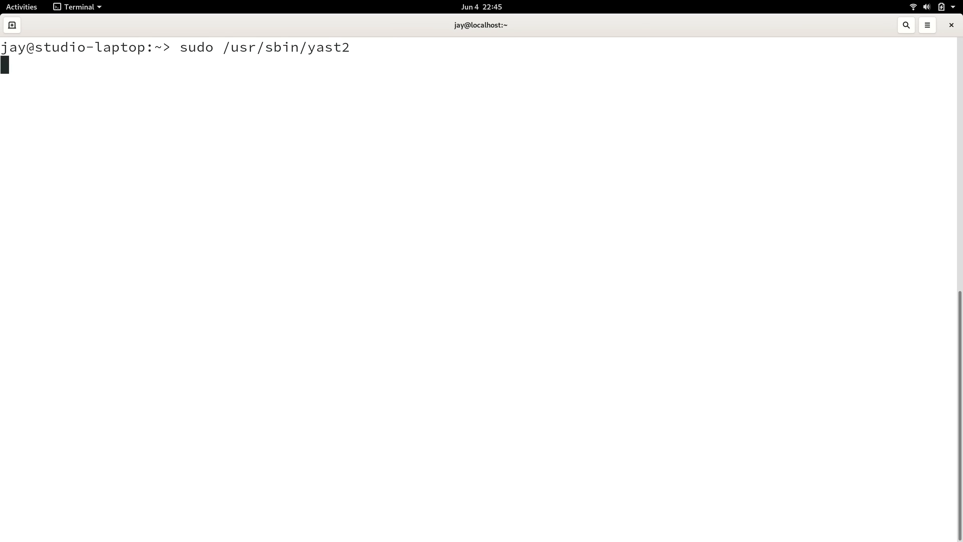
key(Return)
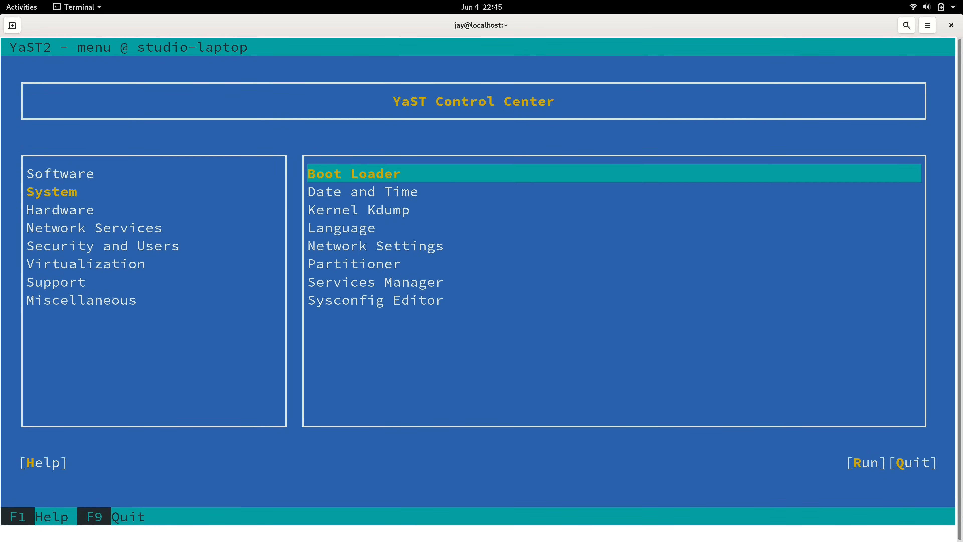
- Choose the Services Manager module to list system services and their states
click(376, 281)
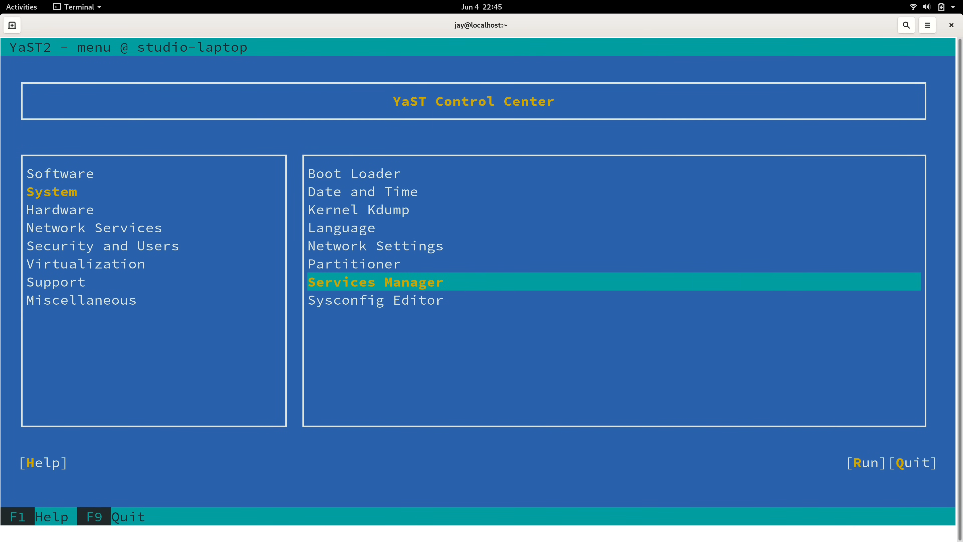
click(375, 282)
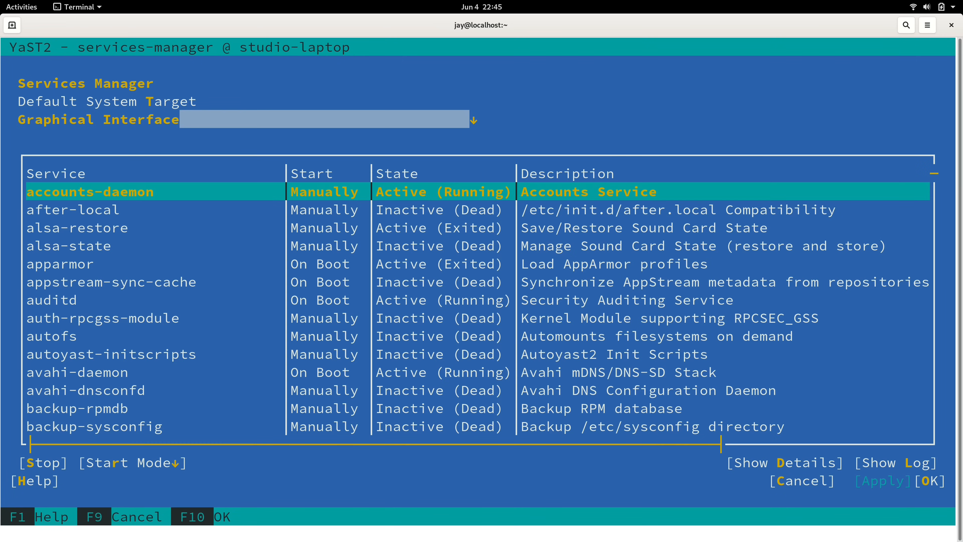